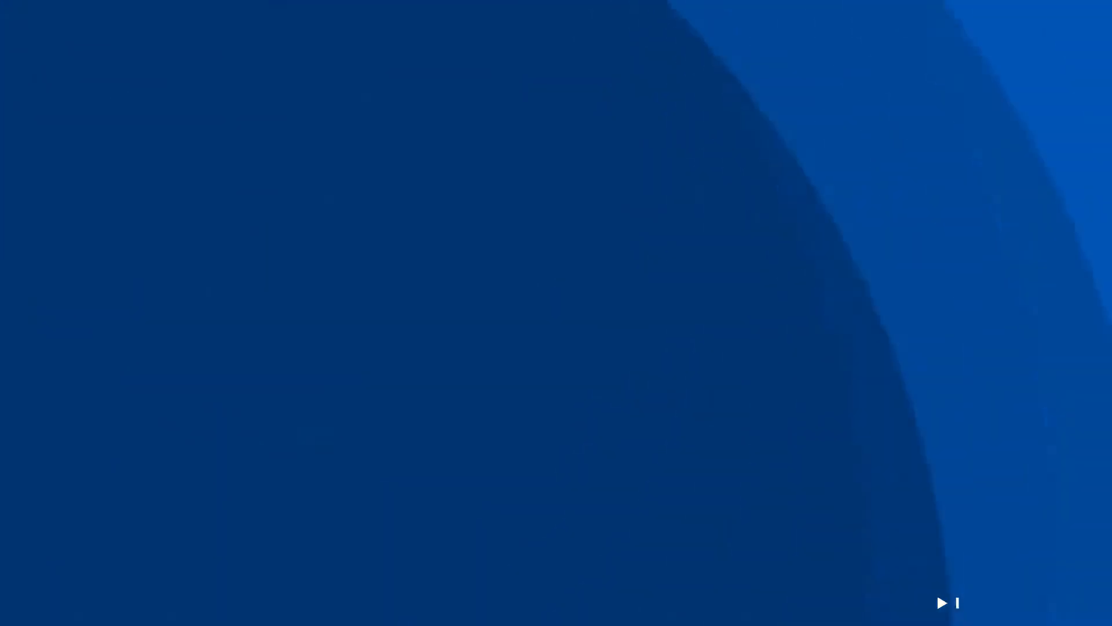
pyautogui.click(941, 603)
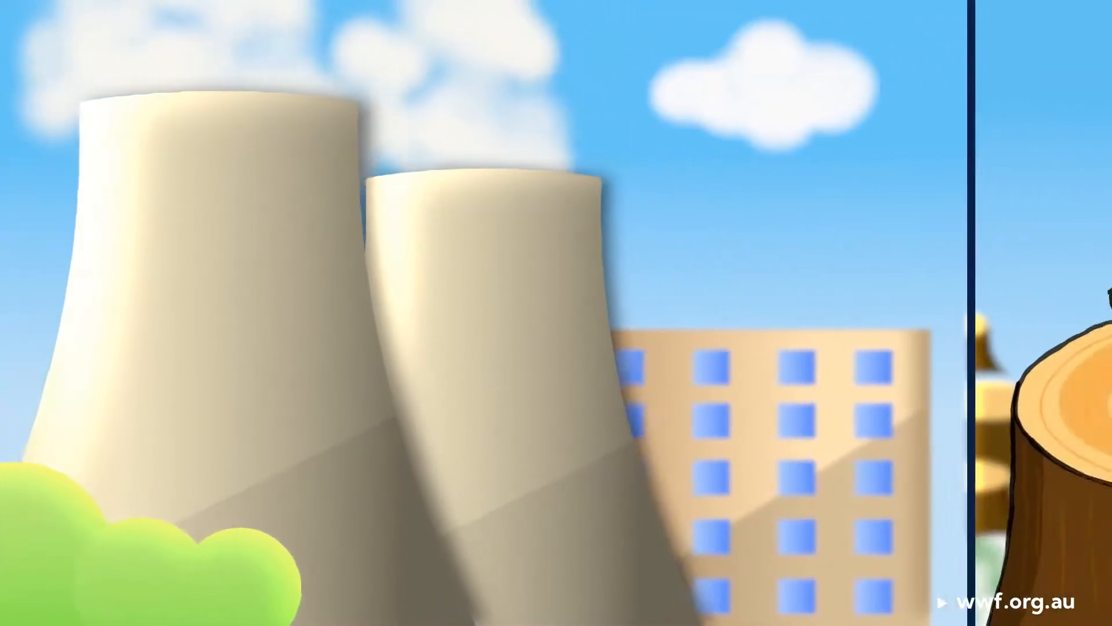